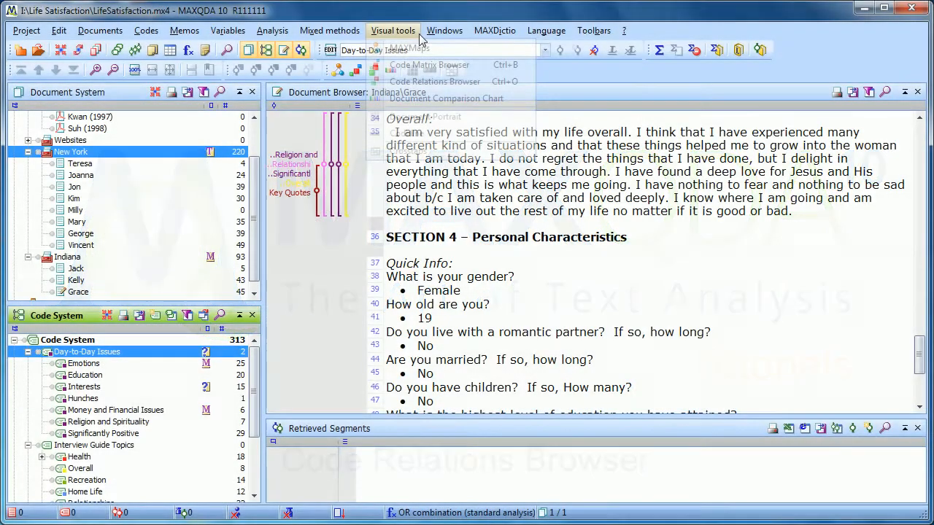
Step: Activate the Interview Guide Topics code with all its subcodes from the Code System context menu
click(392, 29)
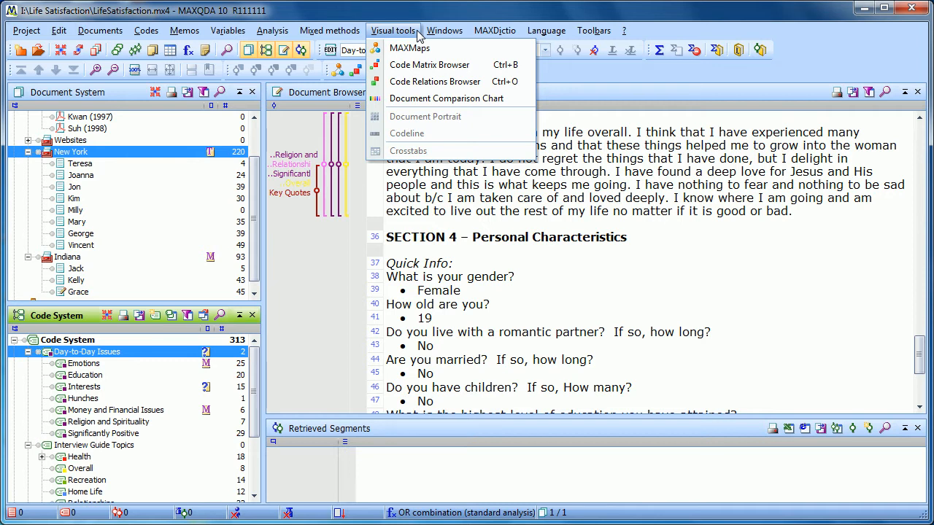
mouse_move(444, 82)
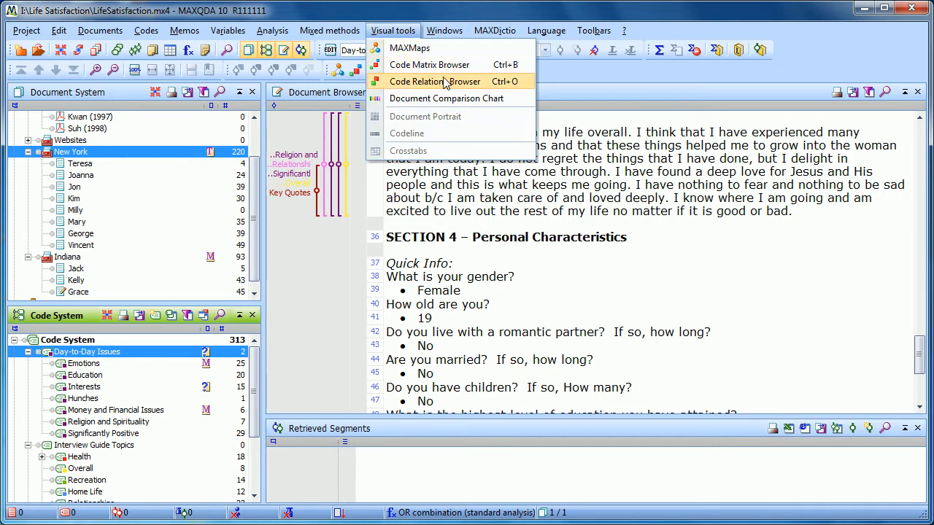
mouse_move(499, 86)
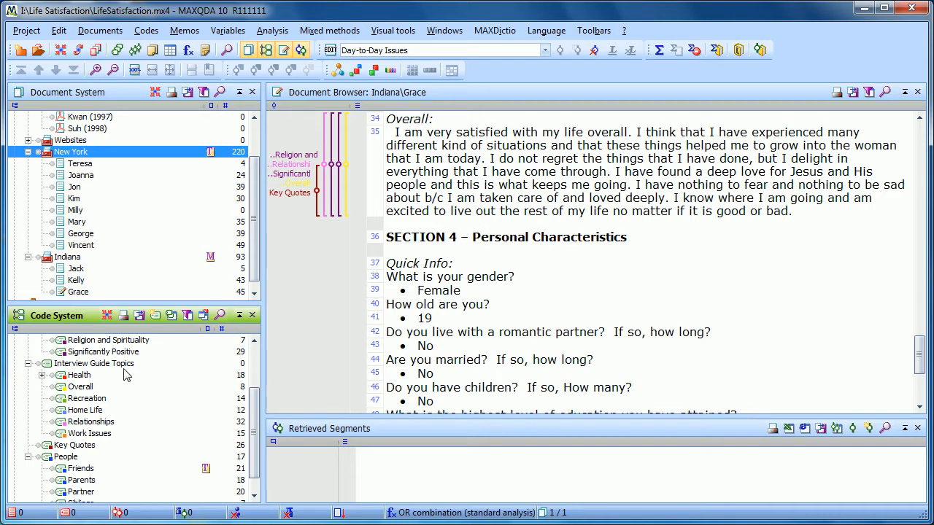
right_click(93, 363)
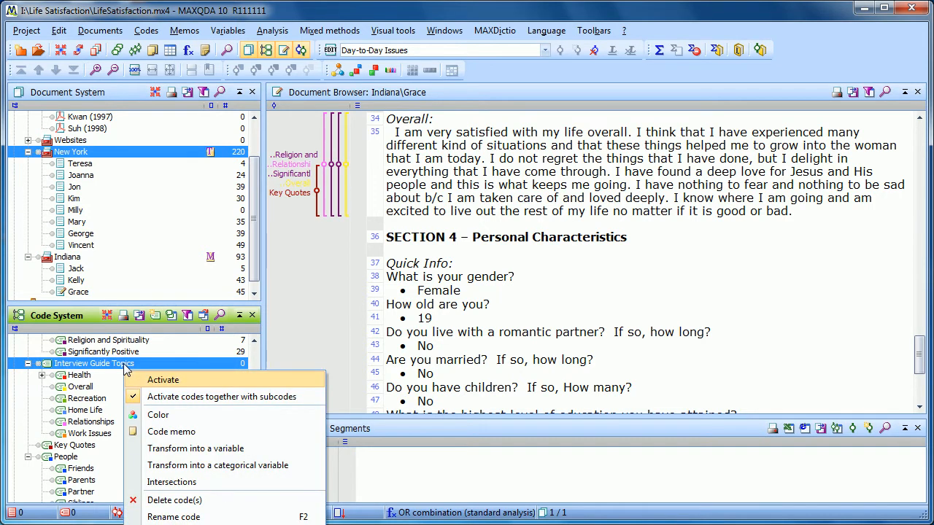
mouse_move(164, 386)
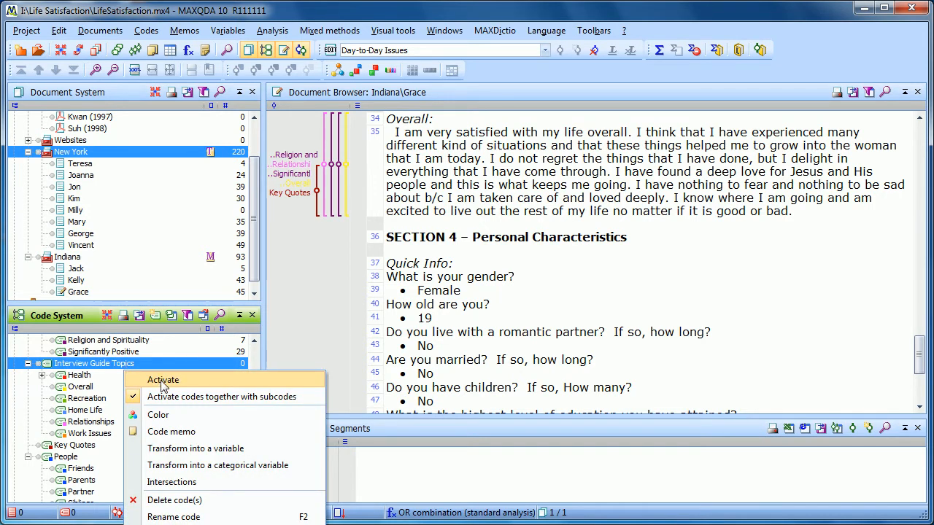
click(164, 379)
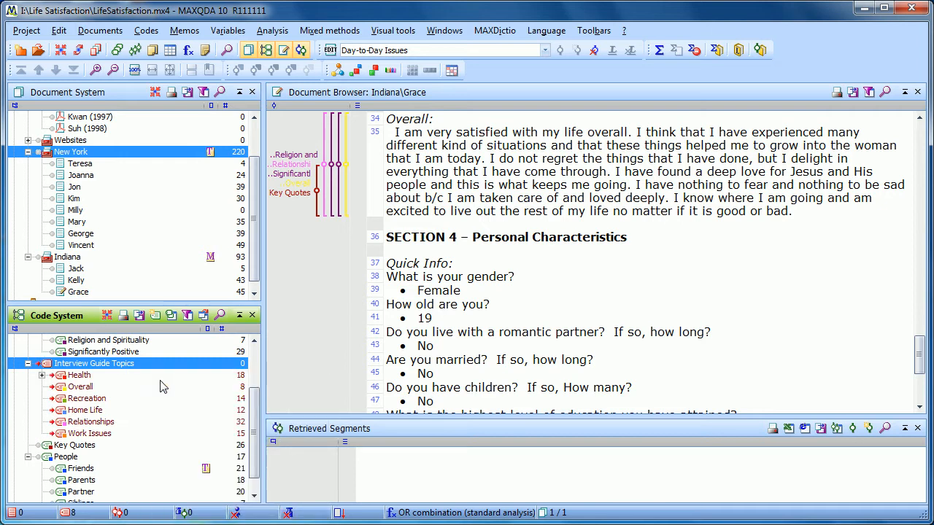
click(93, 364)
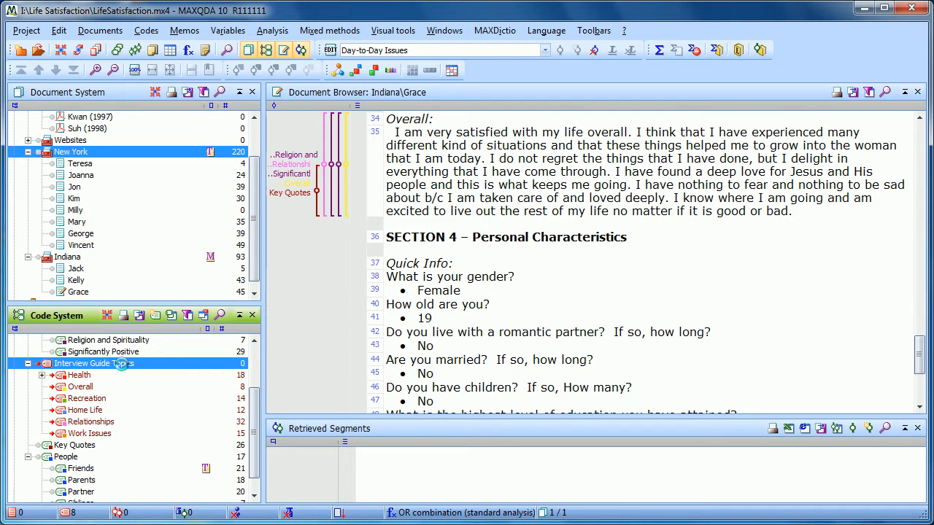
double_click(94, 364)
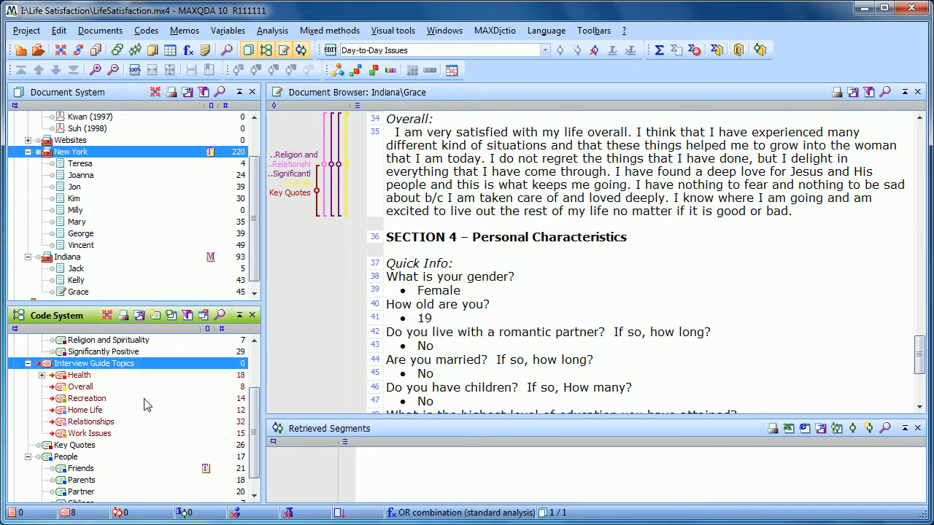
mouse_move(109, 433)
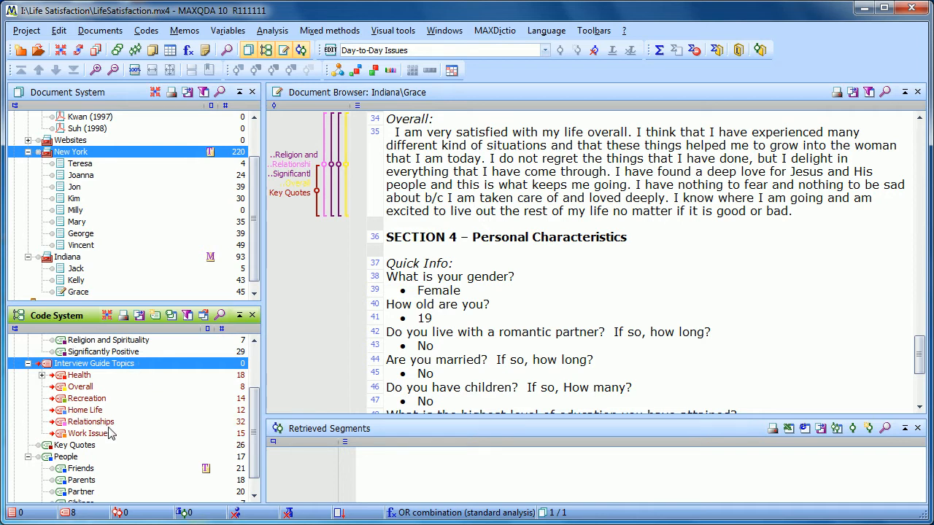
mouse_move(159, 429)
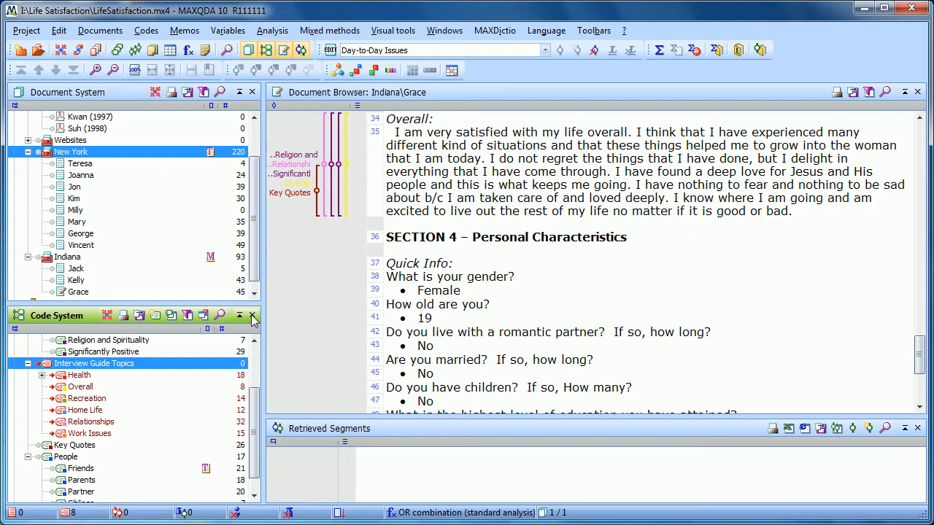
Step: Launch the Code Relations Browser from Visual tools, limited to activated codes only
click(393, 29)
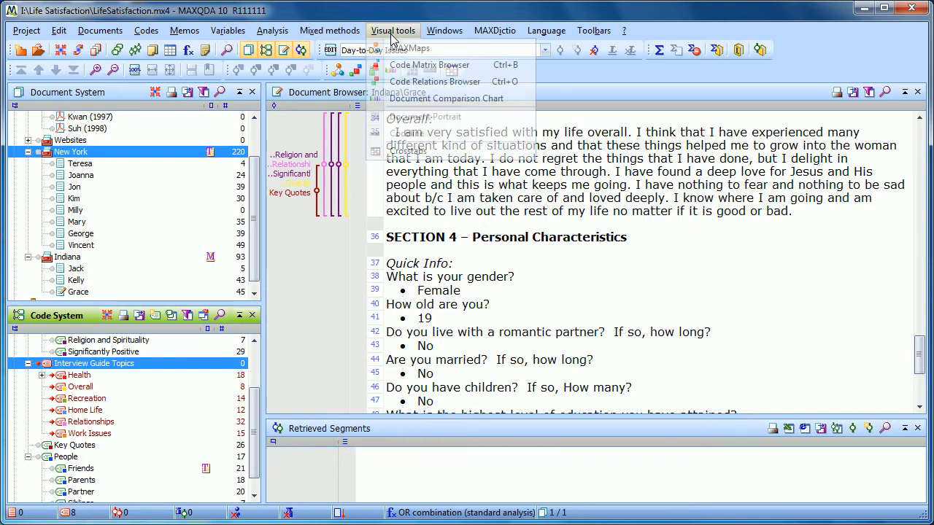
click(393, 30)
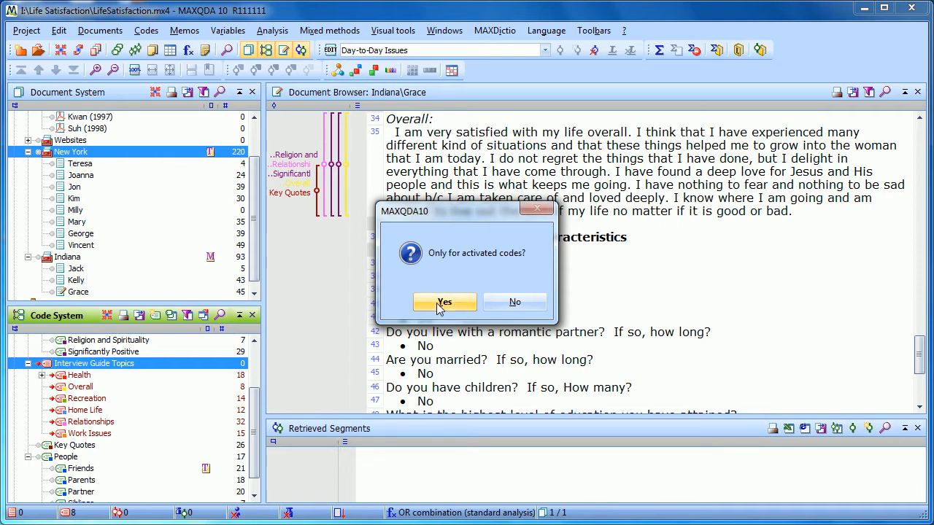
click(443, 302)
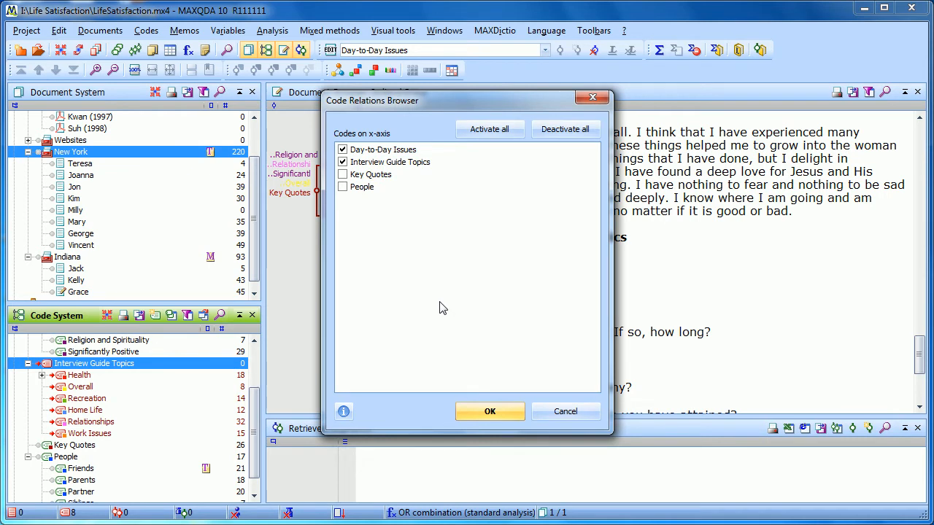
mouse_move(440, 302)
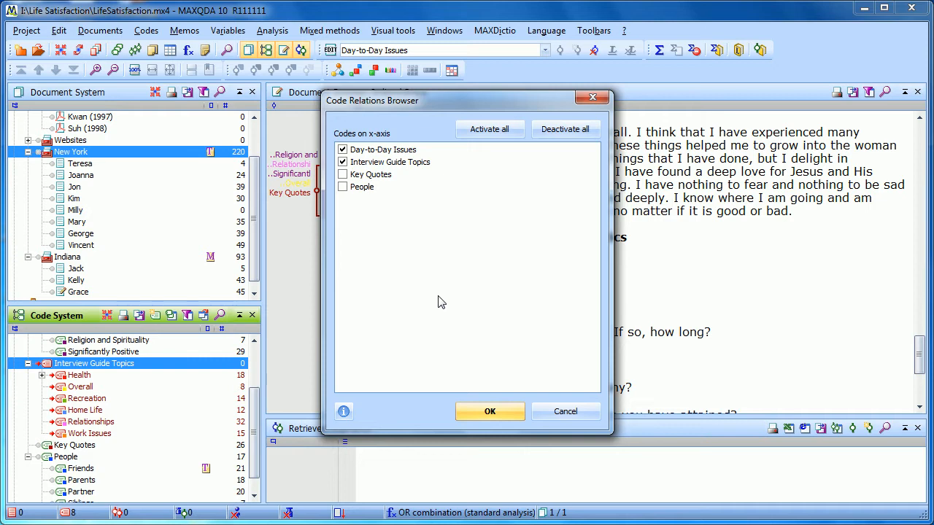
mouse_move(402, 251)
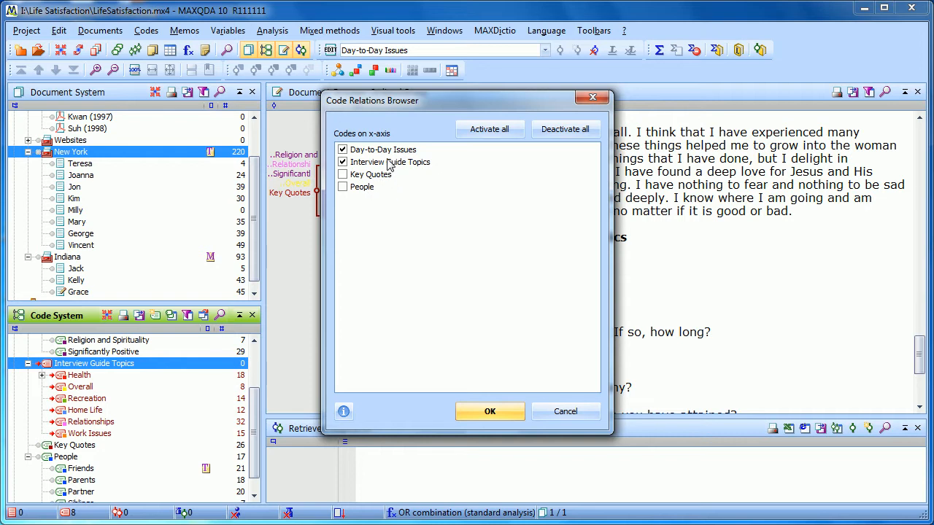
mouse_move(391, 163)
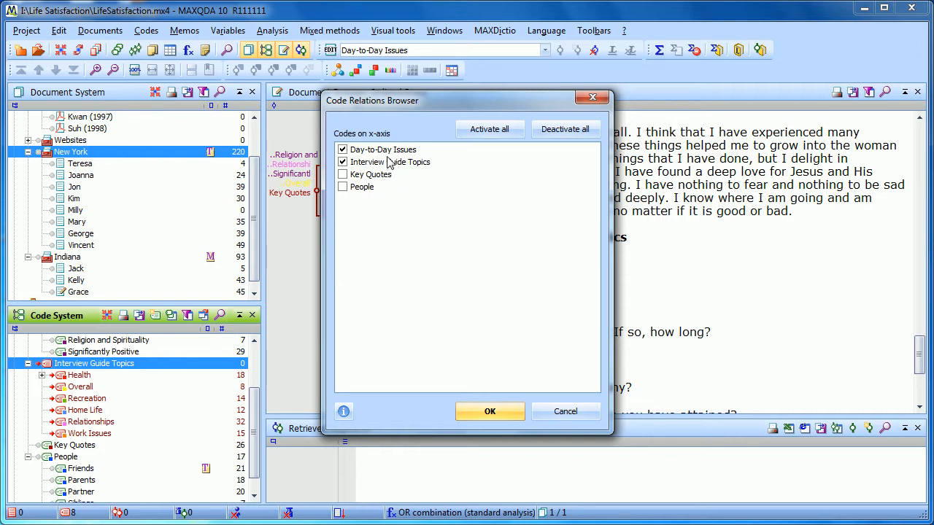
mouse_move(408, 214)
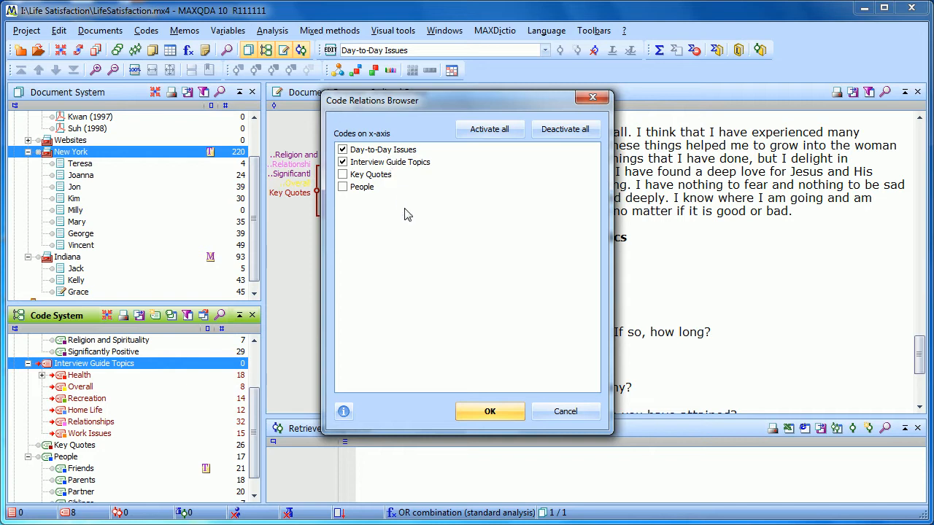
mouse_move(364, 251)
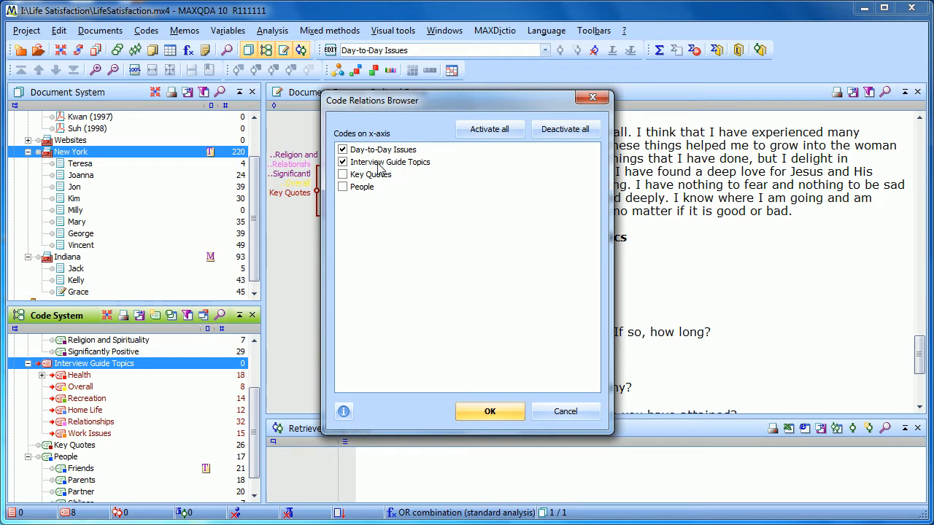
mouse_move(379, 161)
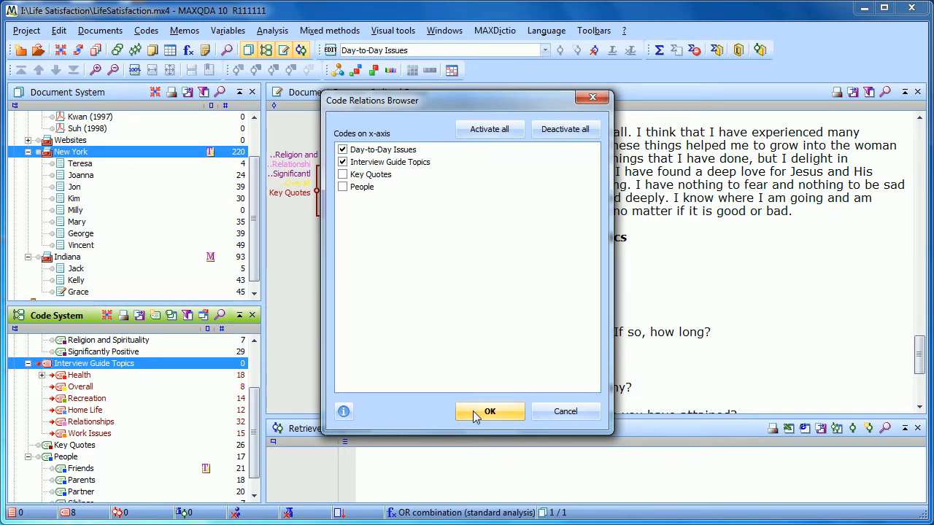
Step: Generate the matrix and cycle the x-axis name display through full, short and none, ending on short
click(490, 411)
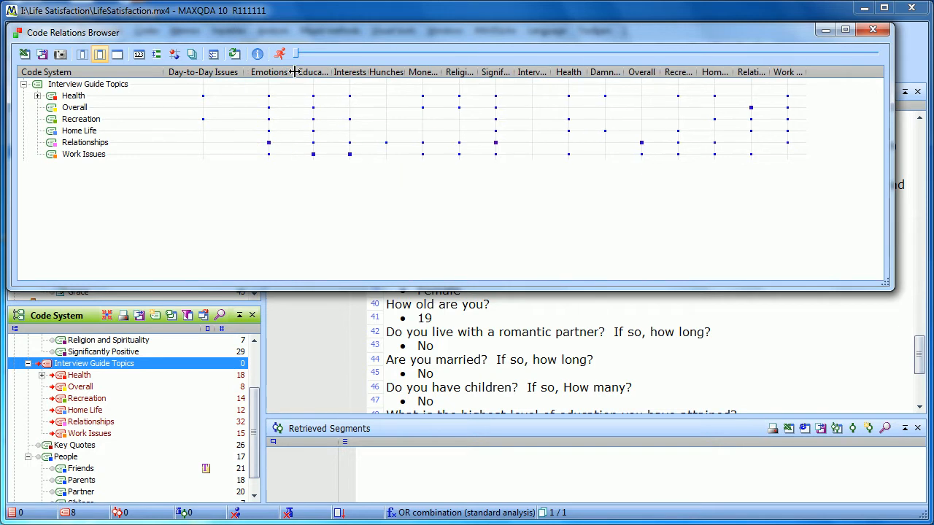
mouse_move(81, 56)
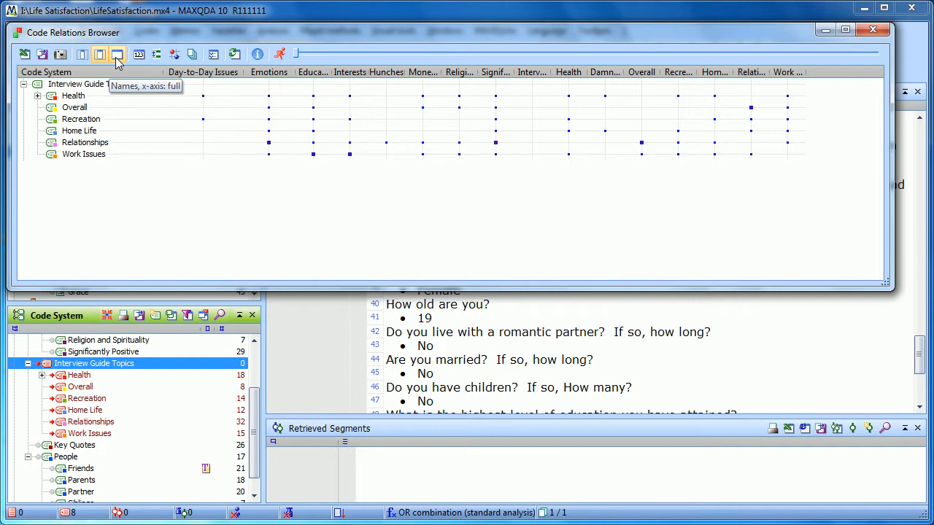
click(99, 54)
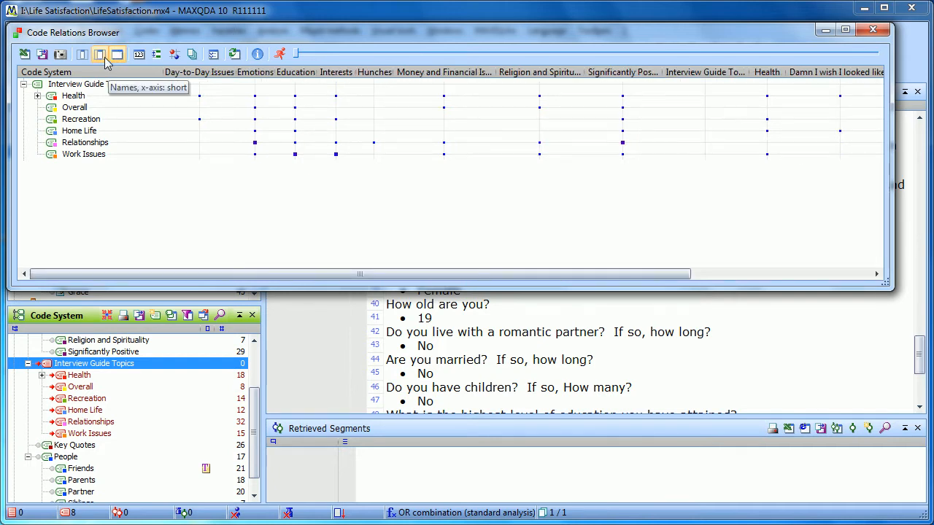
click(82, 55)
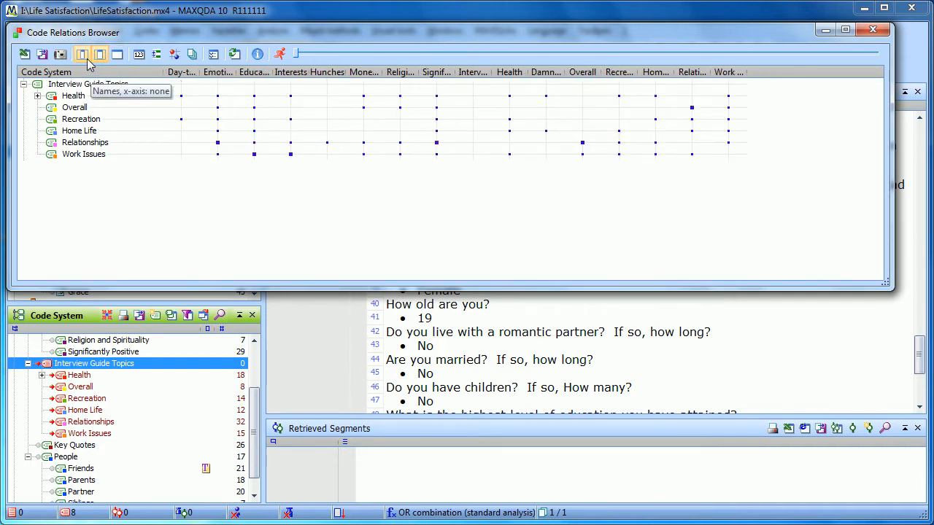
click(99, 54)
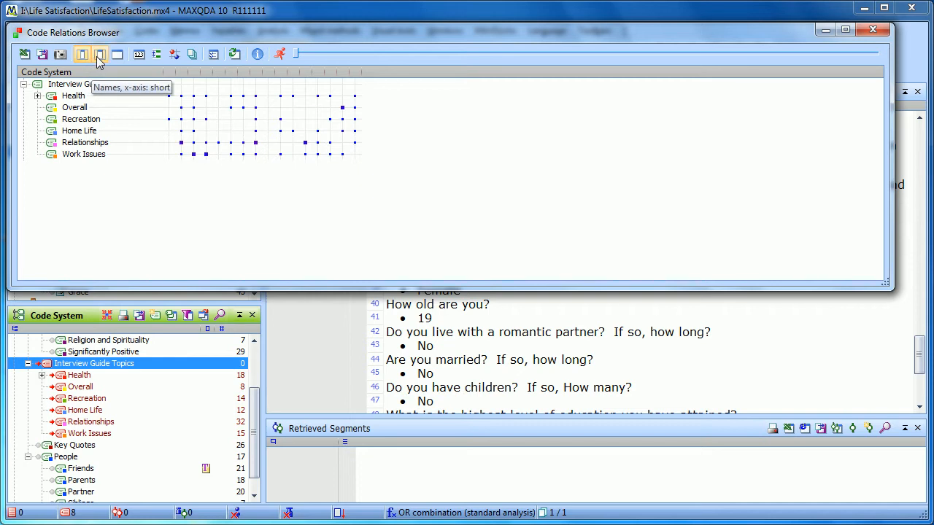
click(99, 54)
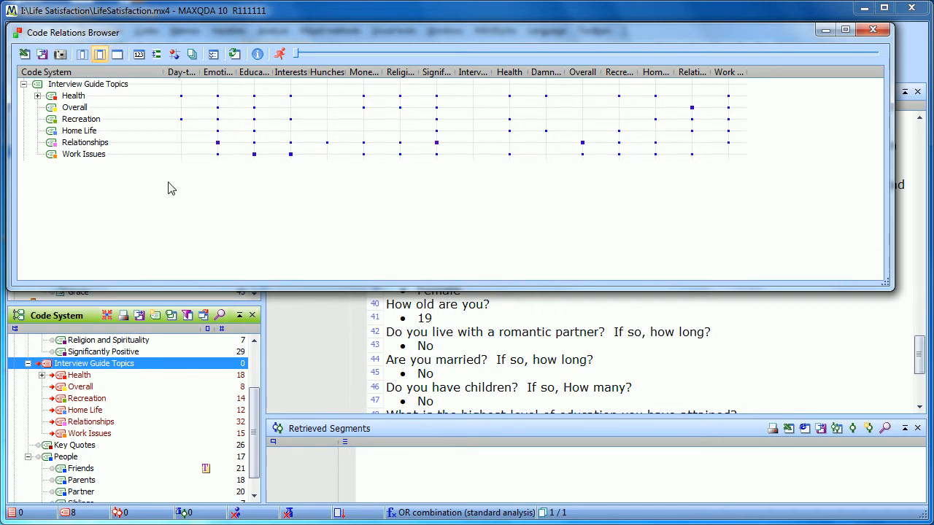
mouse_move(216, 178)
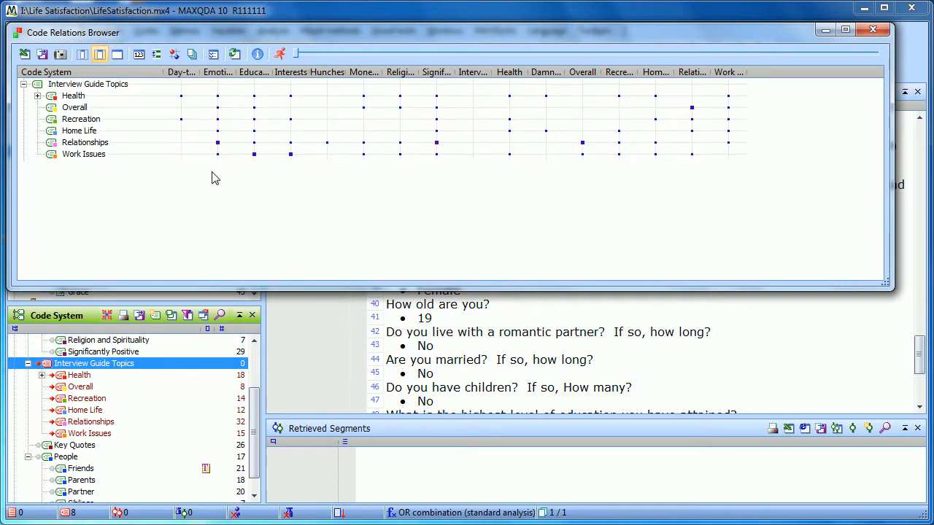
mouse_move(224, 186)
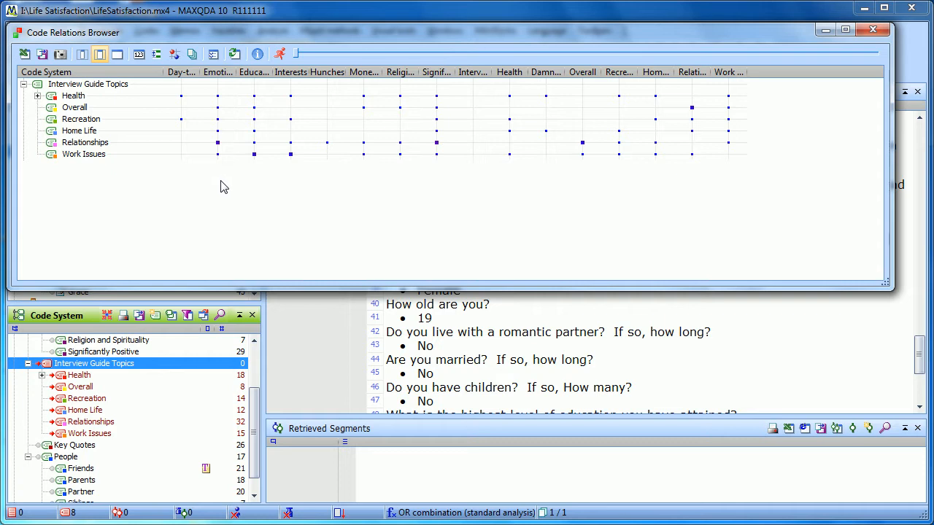
mouse_move(101, 114)
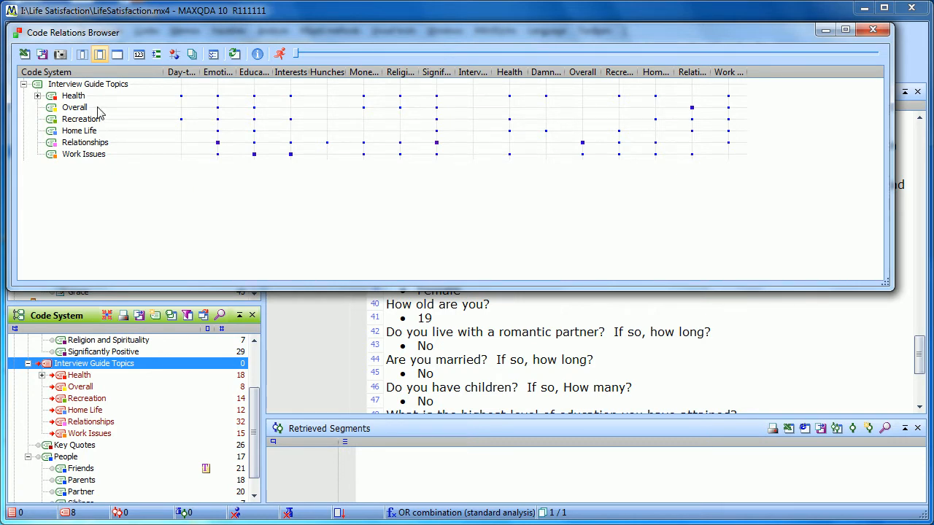
Step: Select the Overall subcode row in the code relations matrix
click(75, 108)
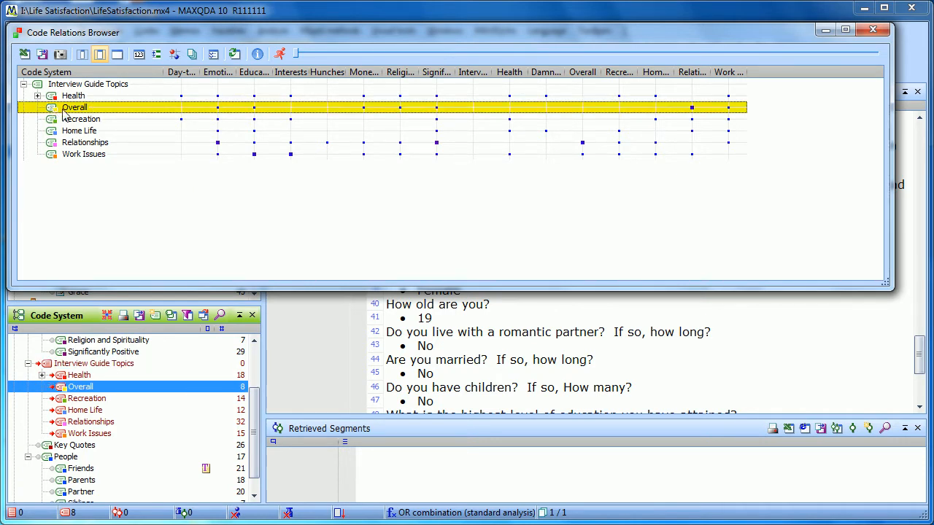
mouse_move(280, 119)
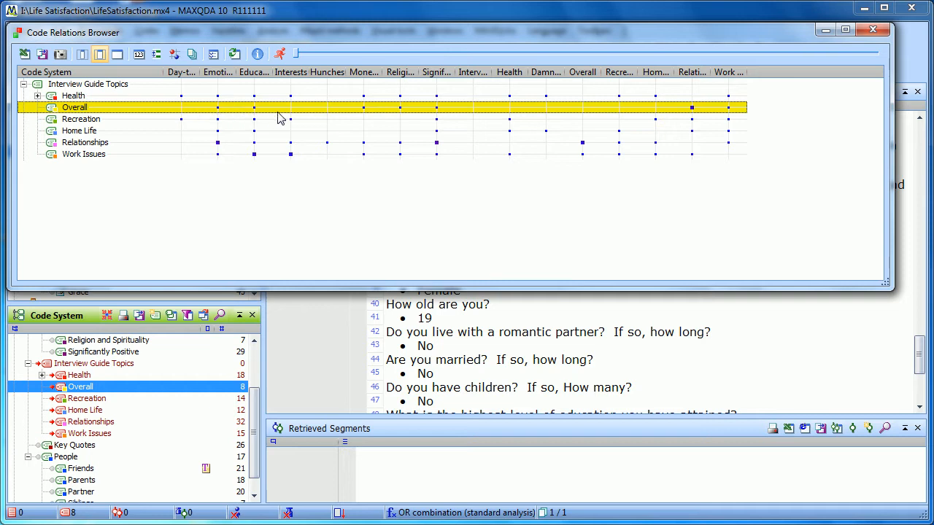
mouse_move(694, 119)
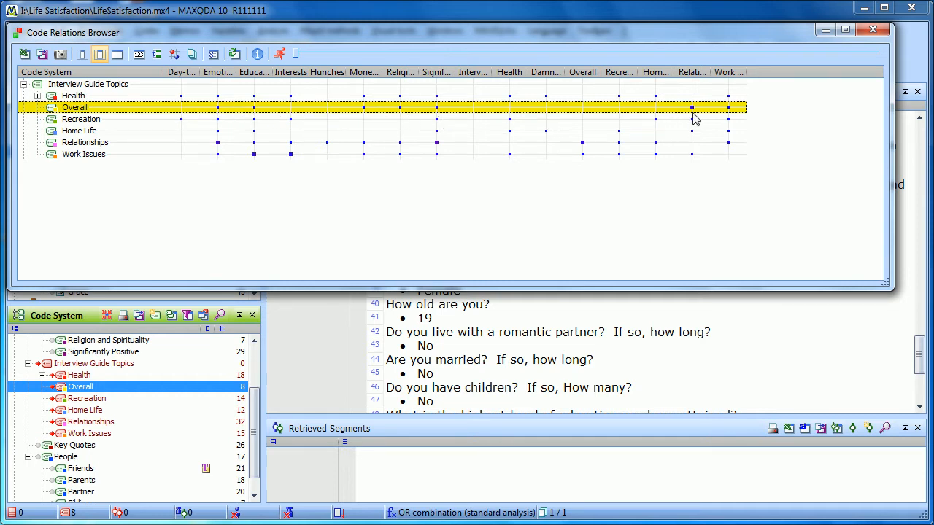
mouse_move(691, 110)
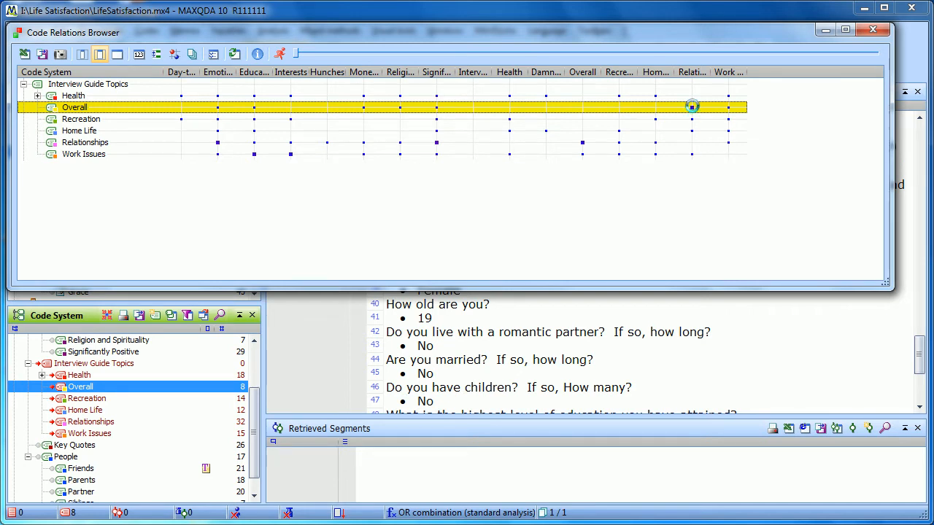
Step: List the coded segments in the Overall × Relationships cell in Retrieved Segments
click(692, 105)
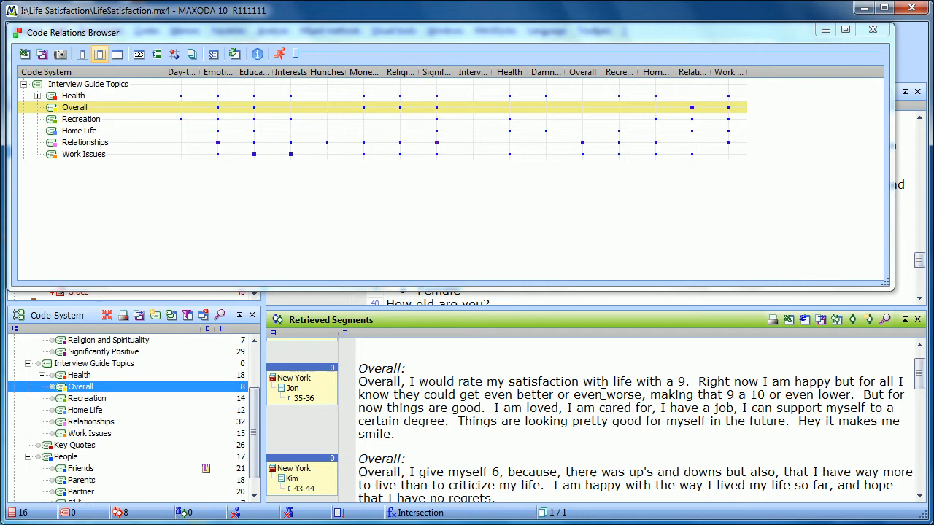
Step: Scroll down the retrieved Overall–Relationships excerpts from the New York respondents
scroll(down, 3)
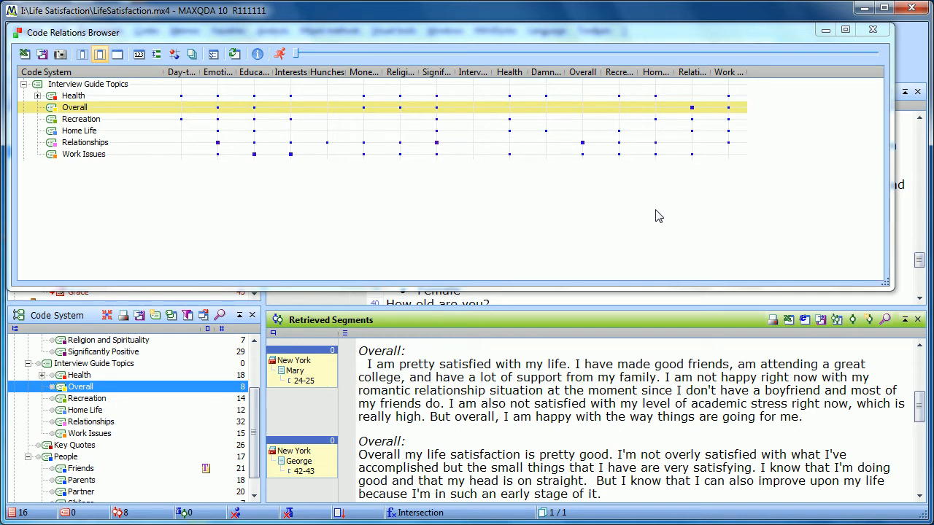
mouse_move(495, 222)
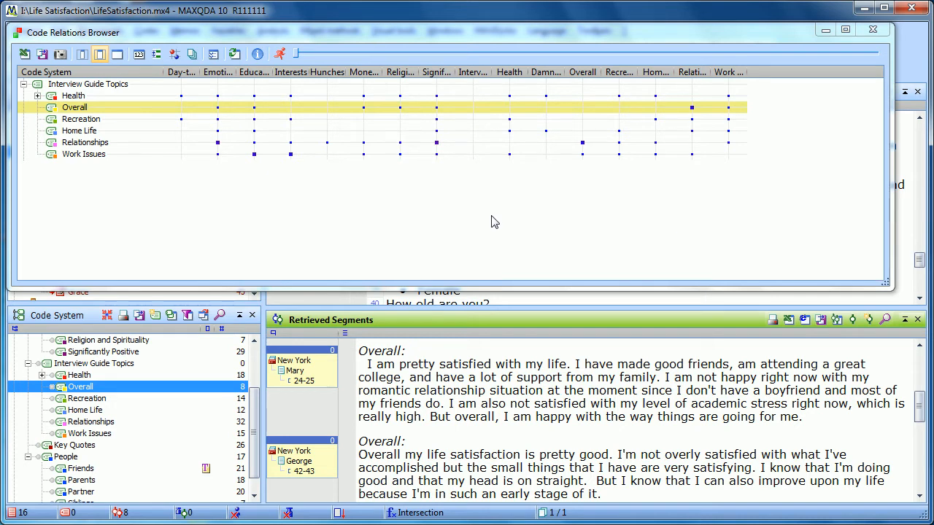
mouse_move(116, 189)
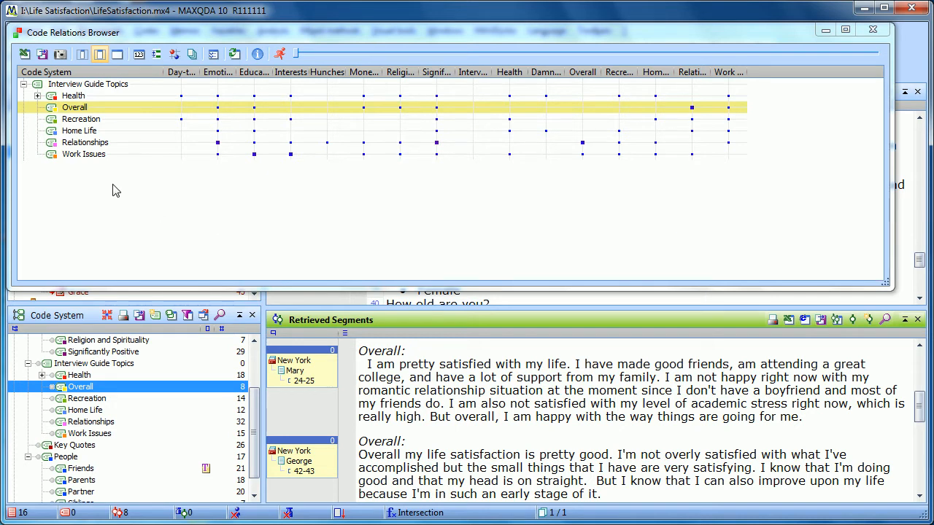
mouse_move(71, 135)
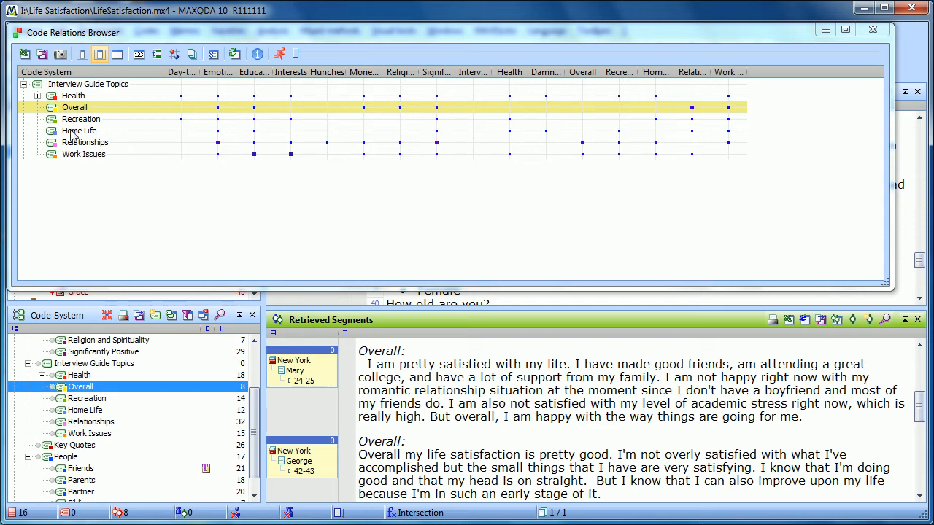
mouse_move(24, 56)
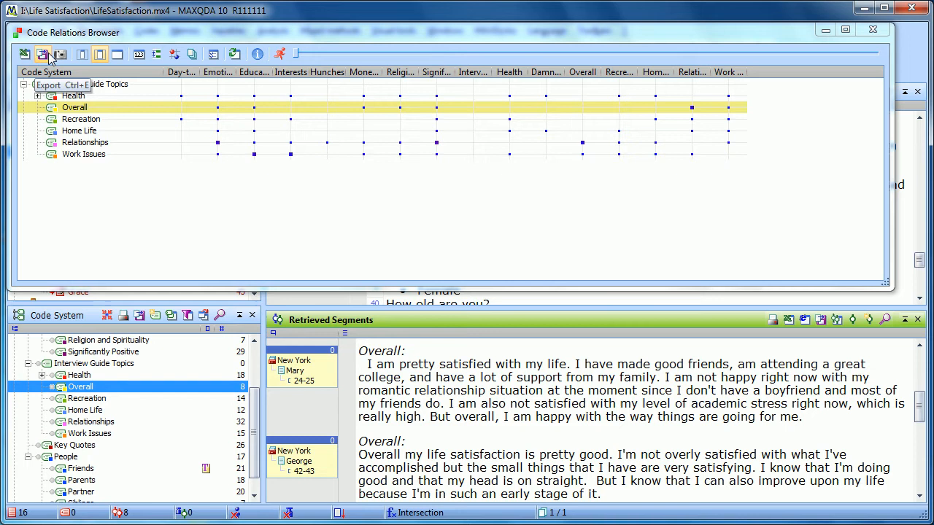
mouse_move(61, 56)
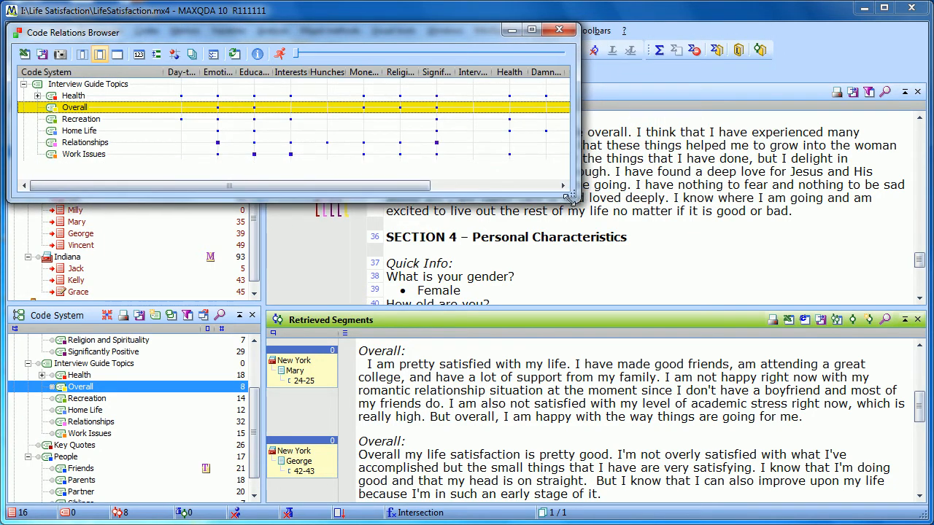
Step: Narrow the browser window and cycle the column labels through full, none and full again
drag(572, 203, 766, 251)
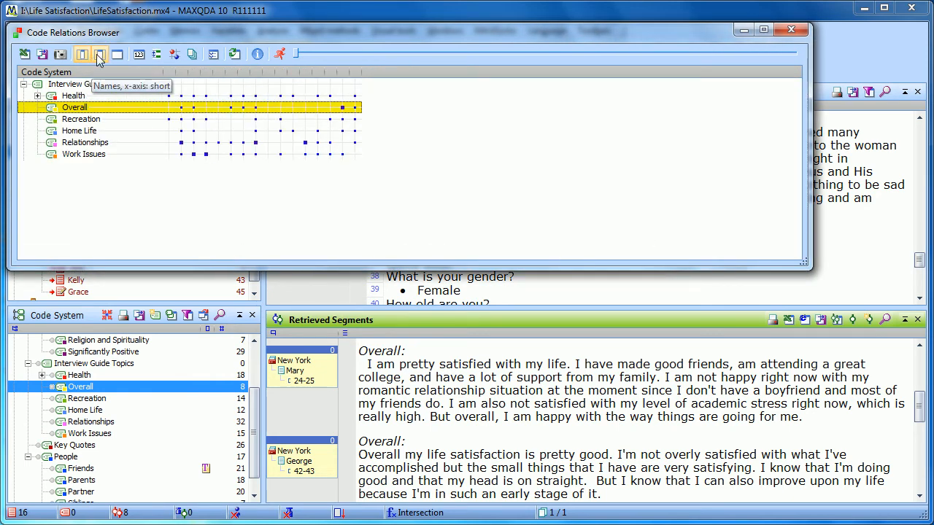
click(100, 54)
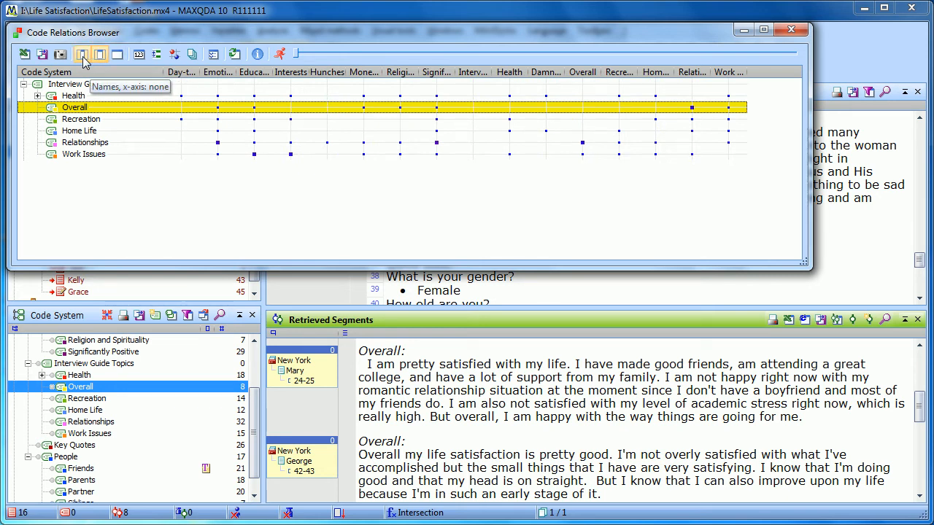
click(83, 54)
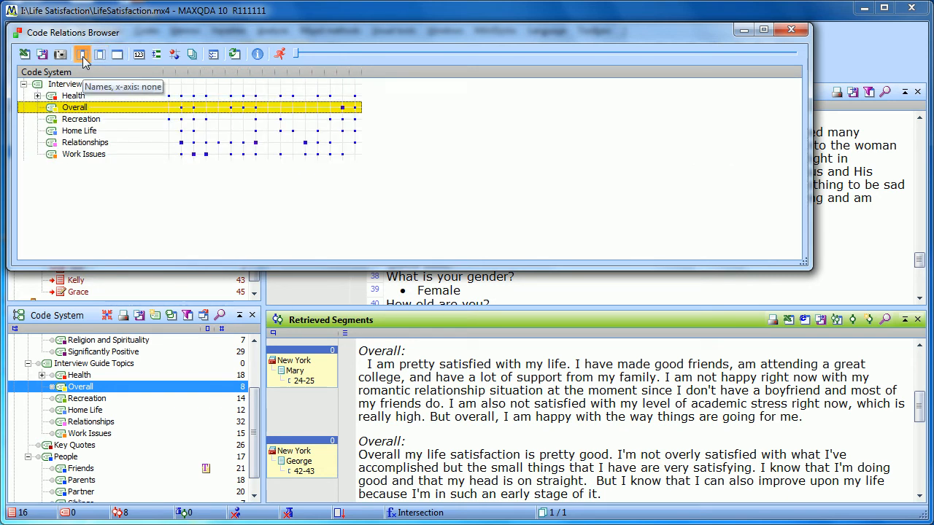
click(99, 54)
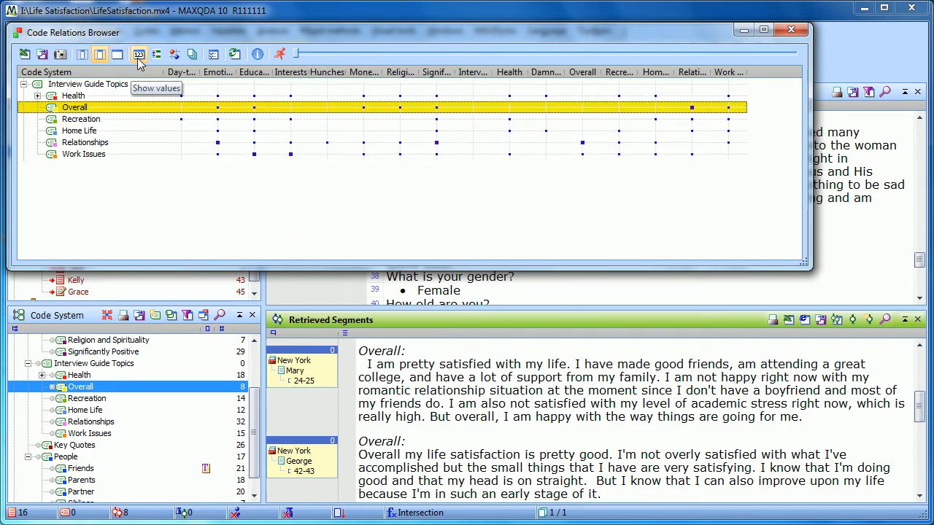
click(138, 54)
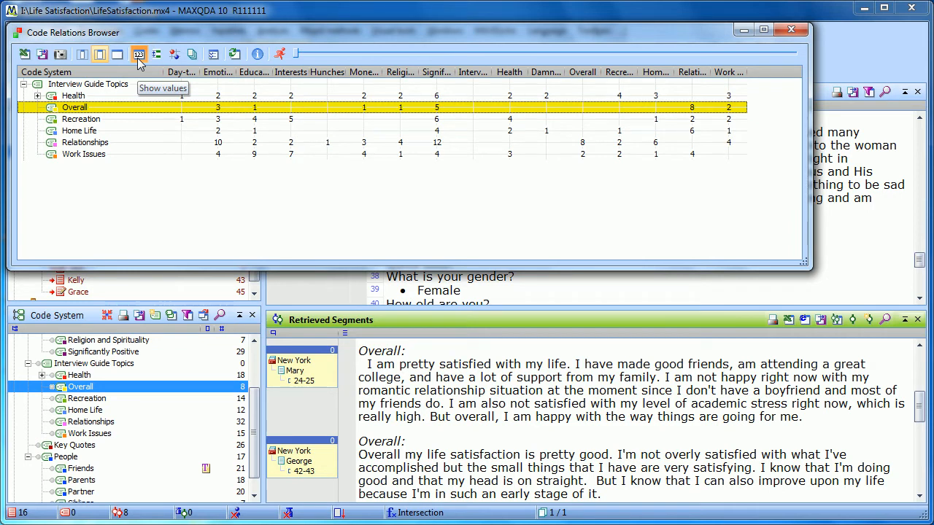
click(138, 54)
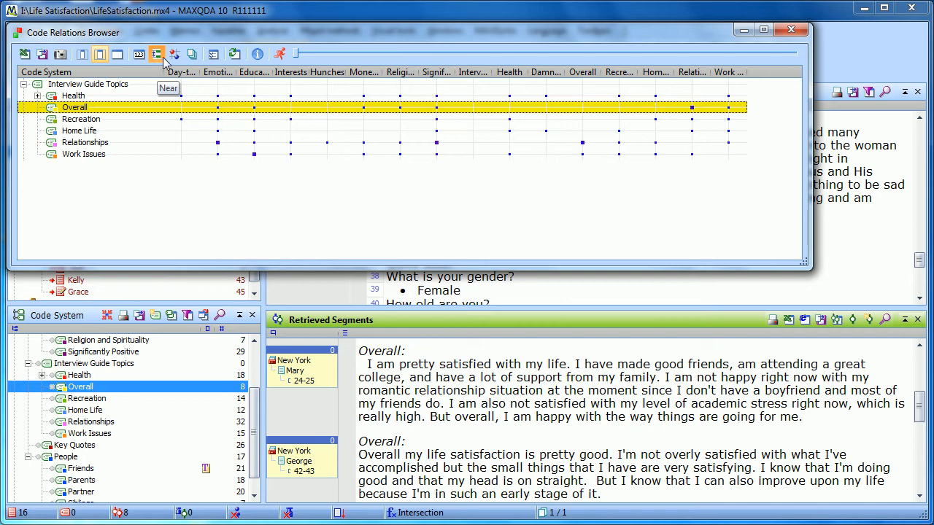
mouse_move(213, 54)
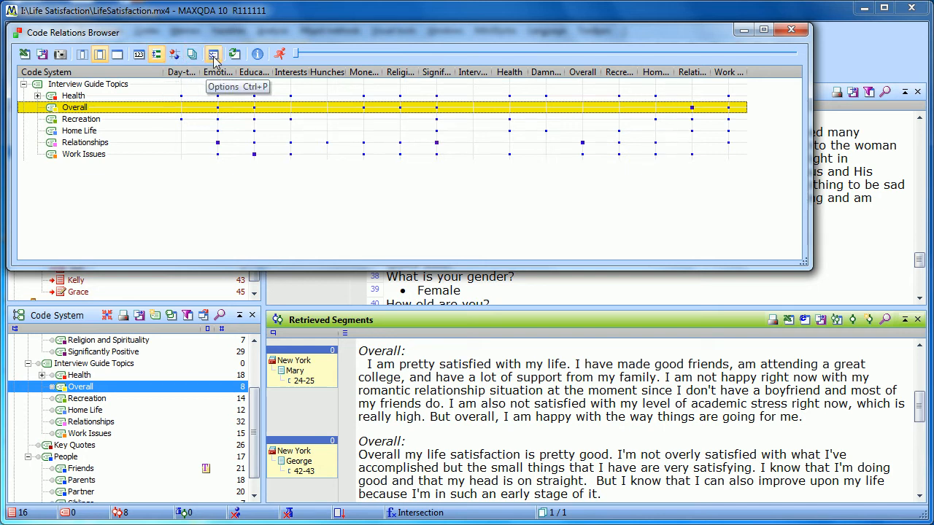
click(213, 54)
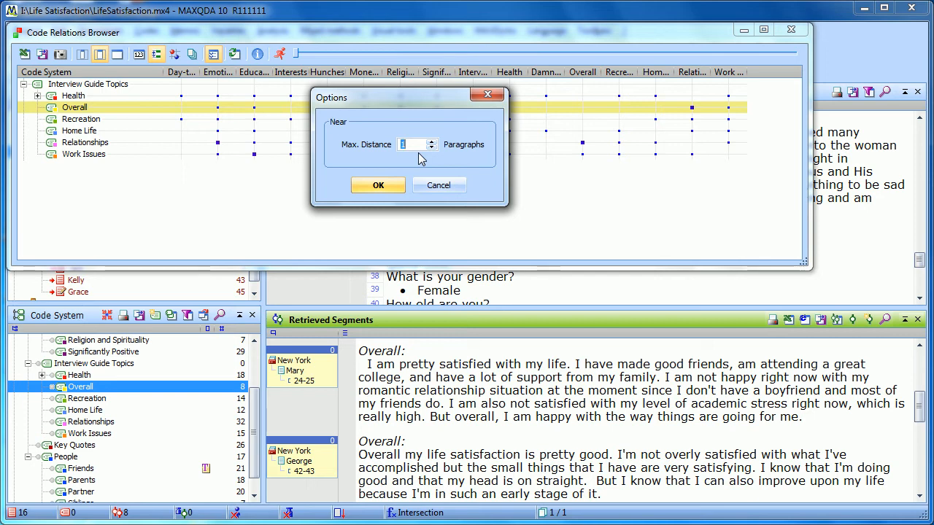
click(378, 184)
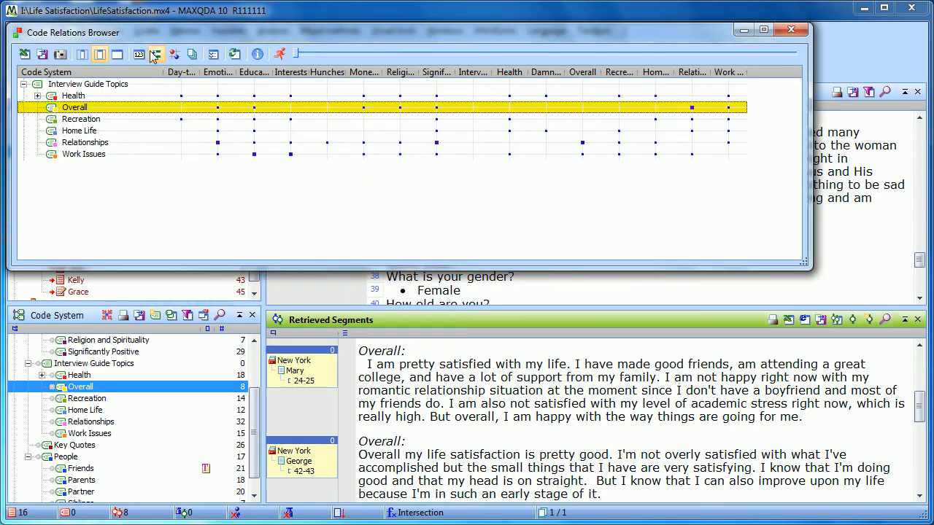
mouse_move(175, 54)
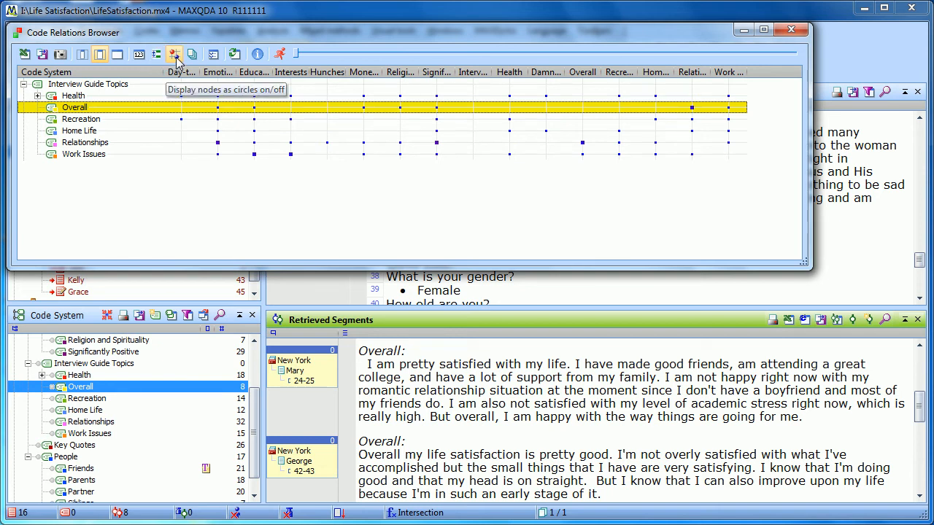
click(174, 53)
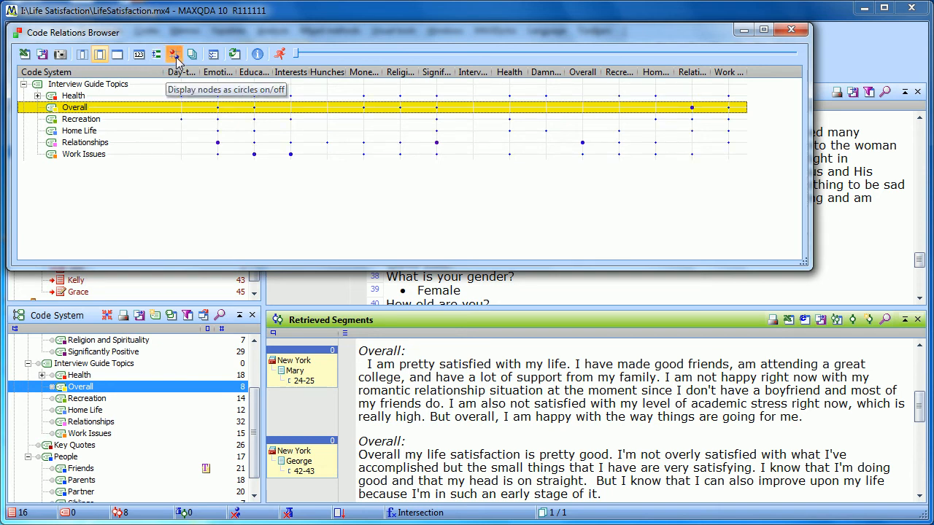
click(175, 54)
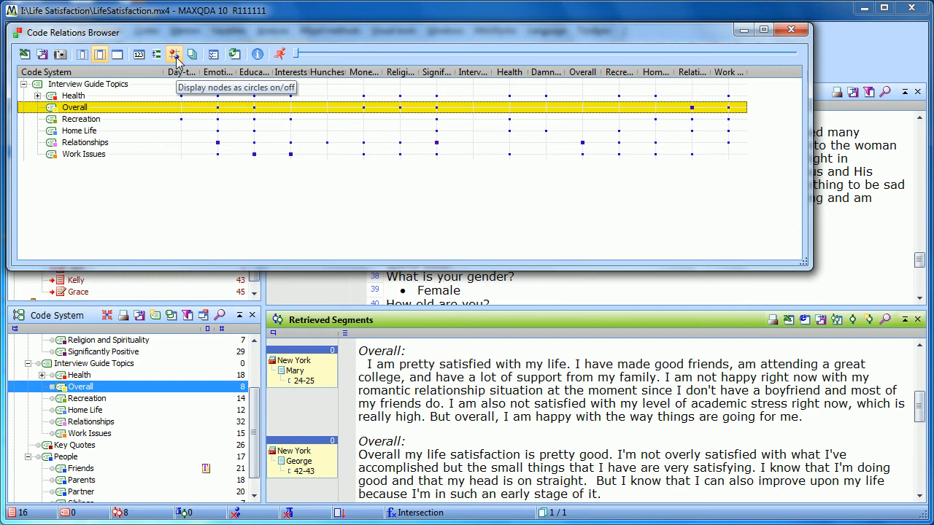
mouse_move(193, 55)
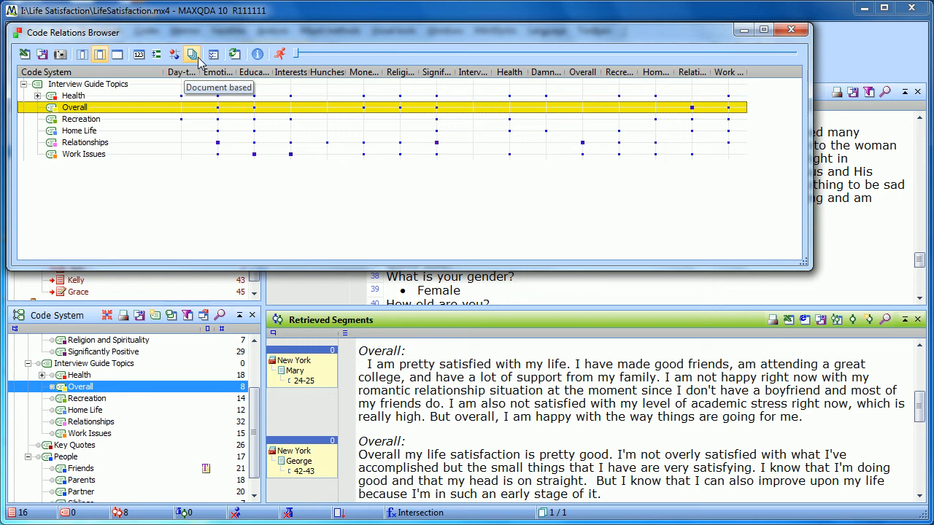
mouse_move(291, 154)
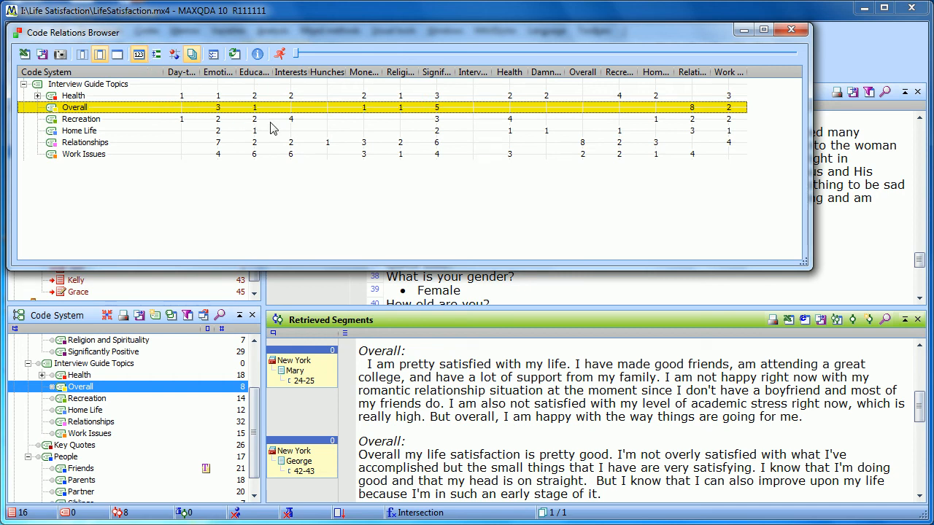
mouse_move(490, 111)
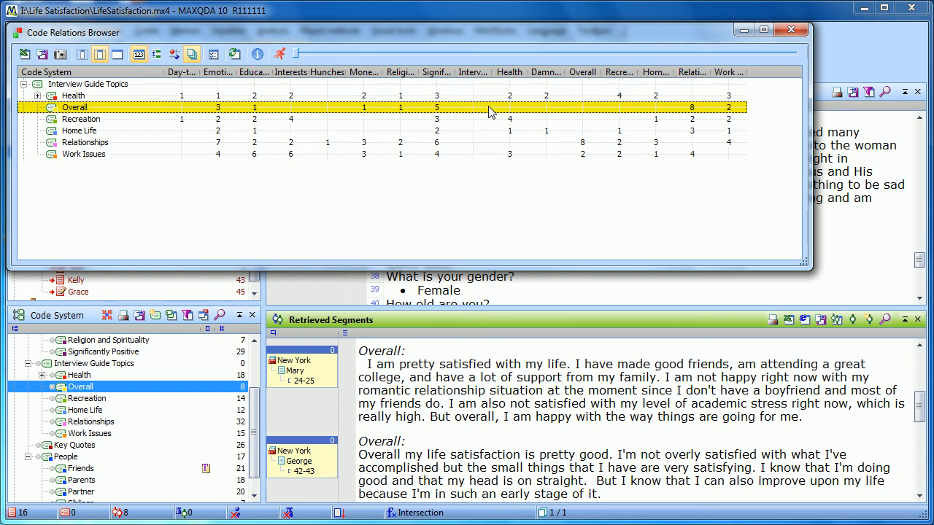
mouse_move(531, 105)
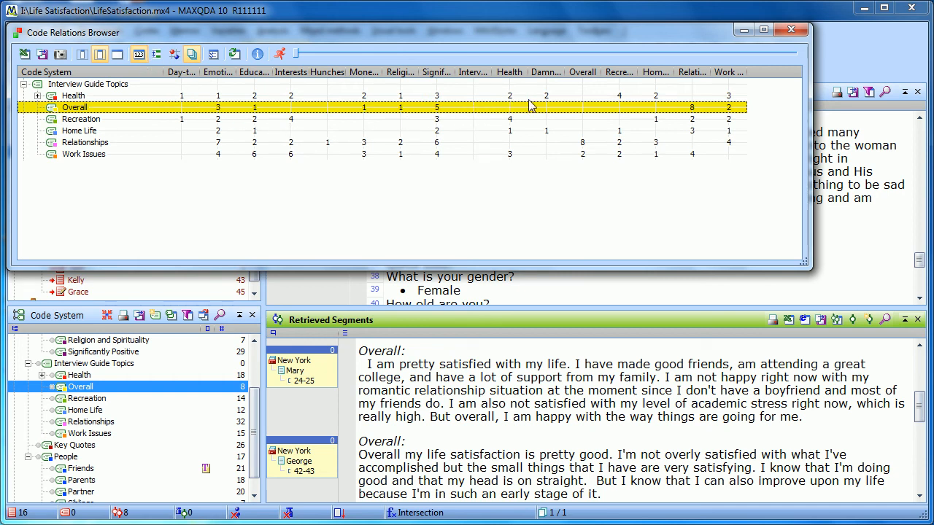
mouse_move(620, 105)
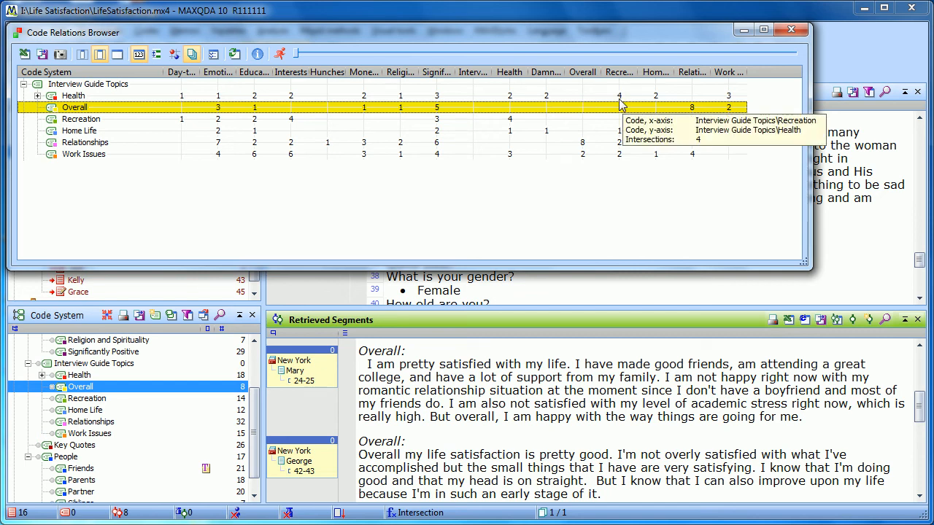
mouse_move(256, 79)
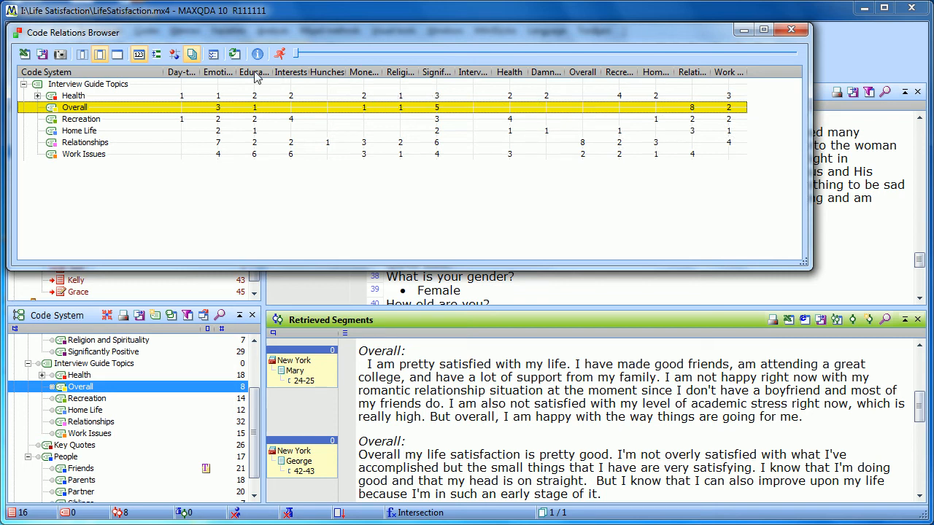
Step: Switch off Document based so the matrix cells show raw overlap counts
click(234, 54)
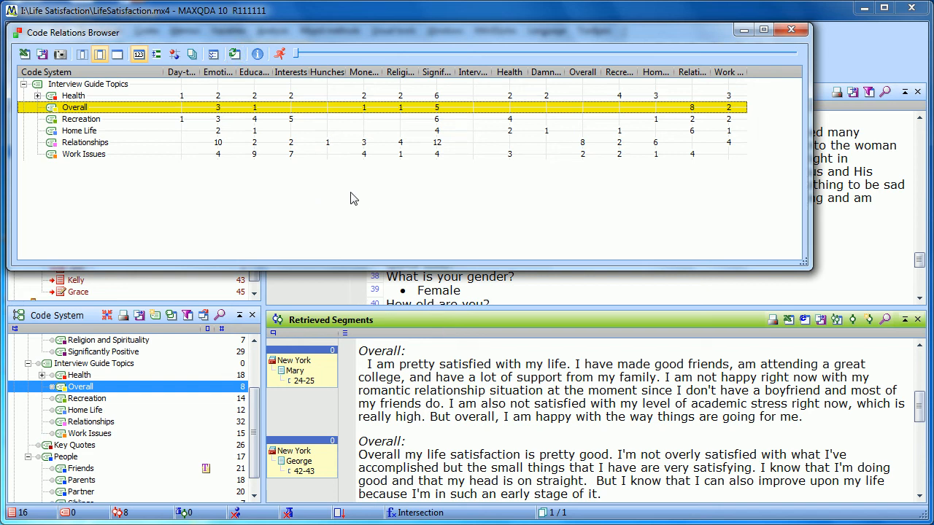
mouse_move(235, 55)
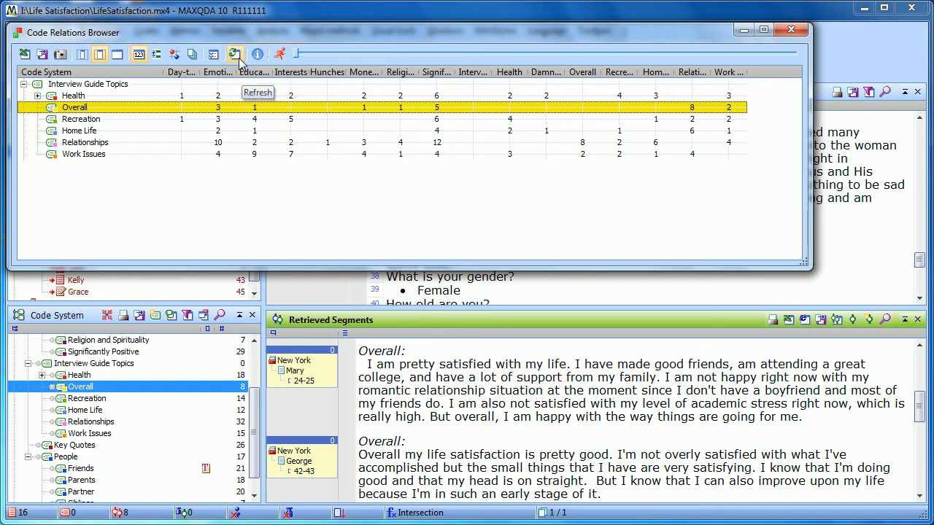
mouse_move(257, 54)
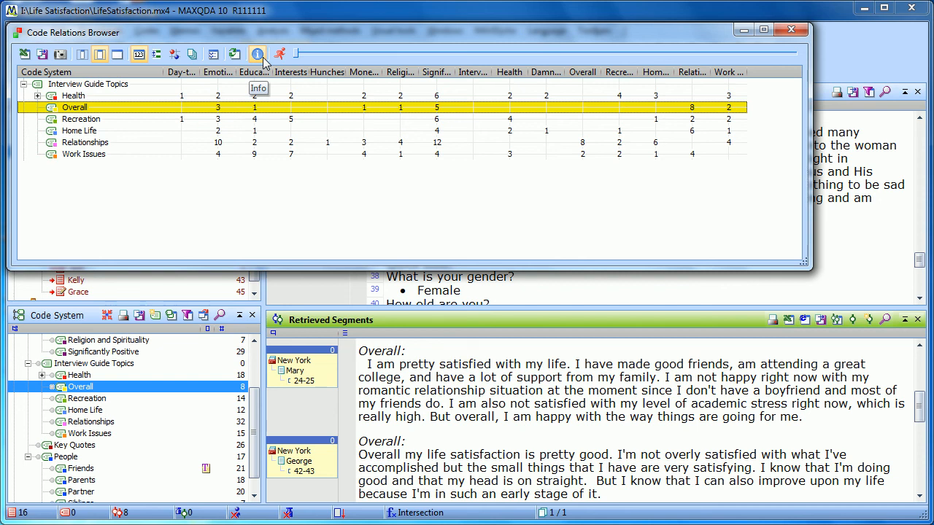
mouse_move(280, 55)
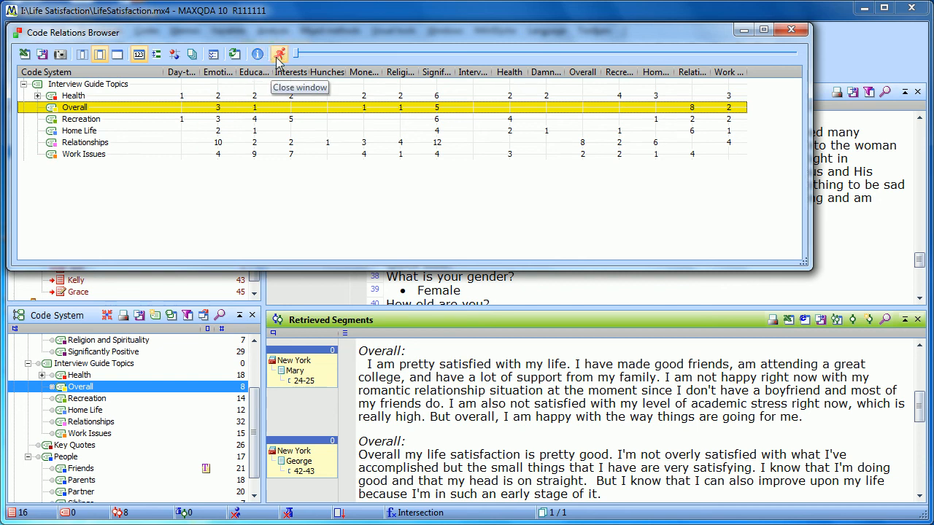
mouse_move(790, 30)
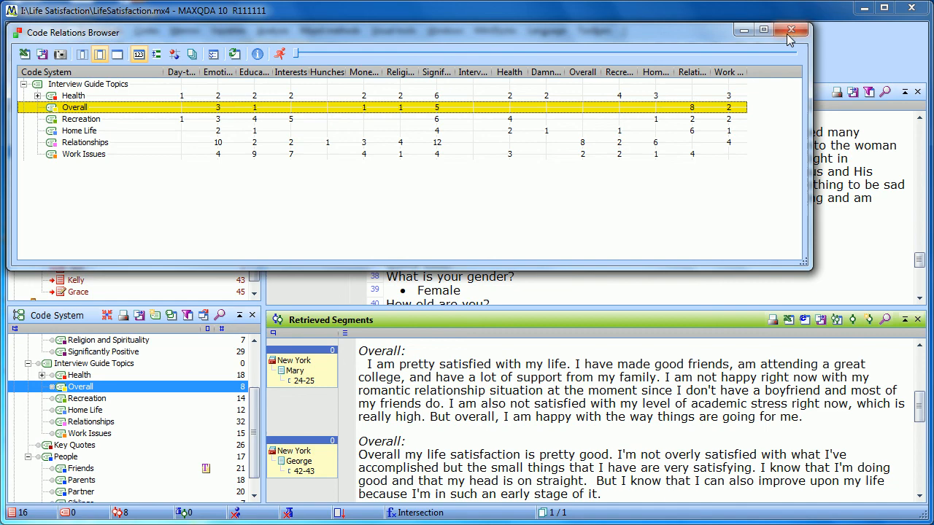
mouse_move(790, 30)
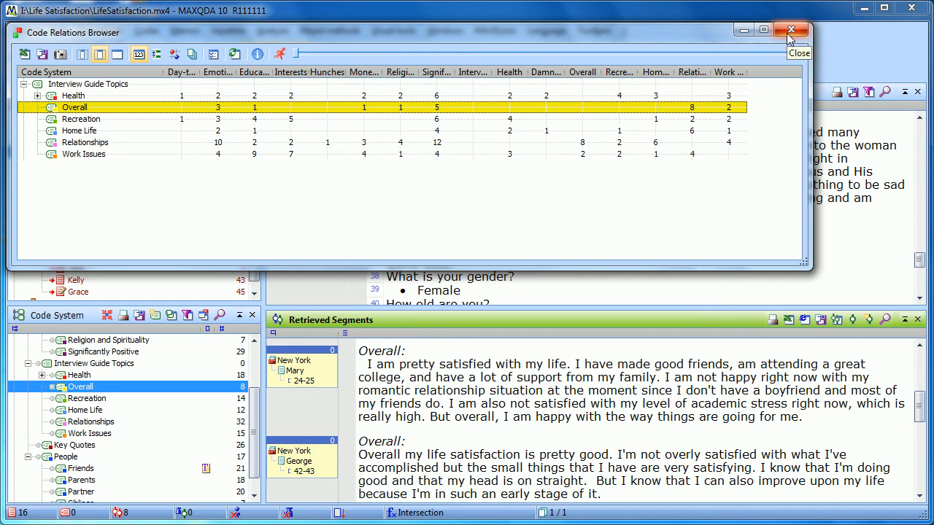